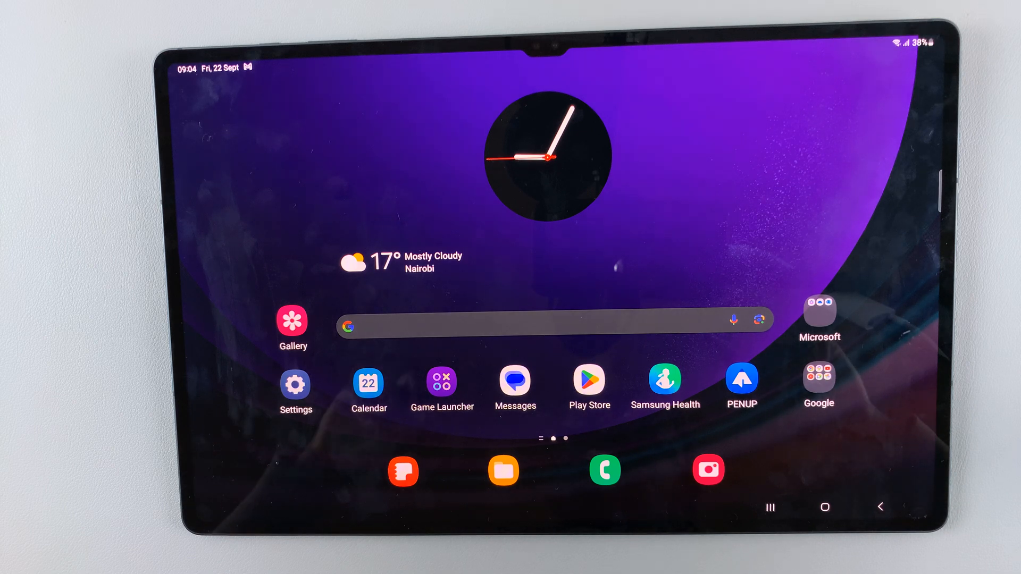
Open Settings, go to Display, and scroll down to Font size and style.
click(295, 382)
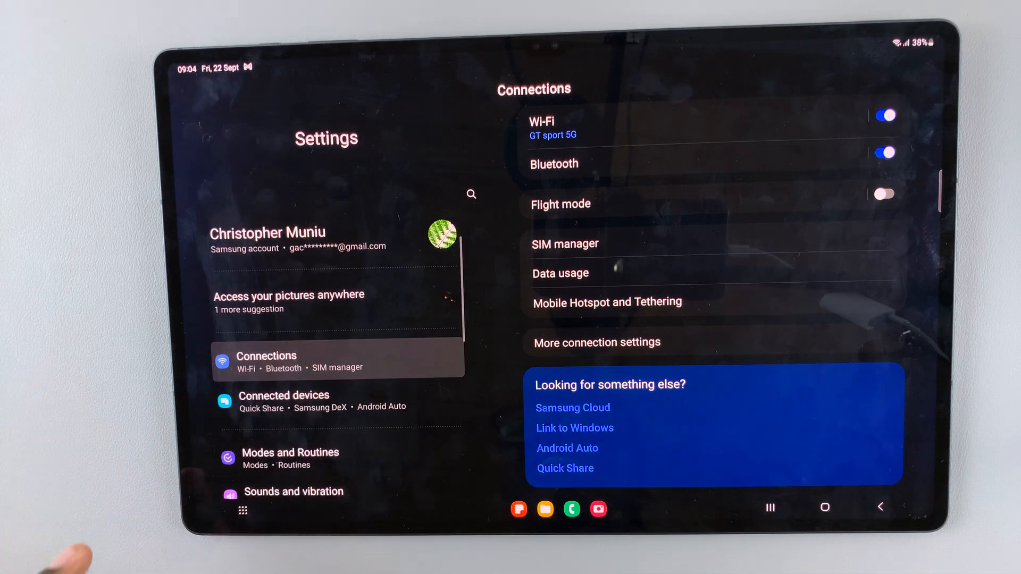
scroll(down, 3)
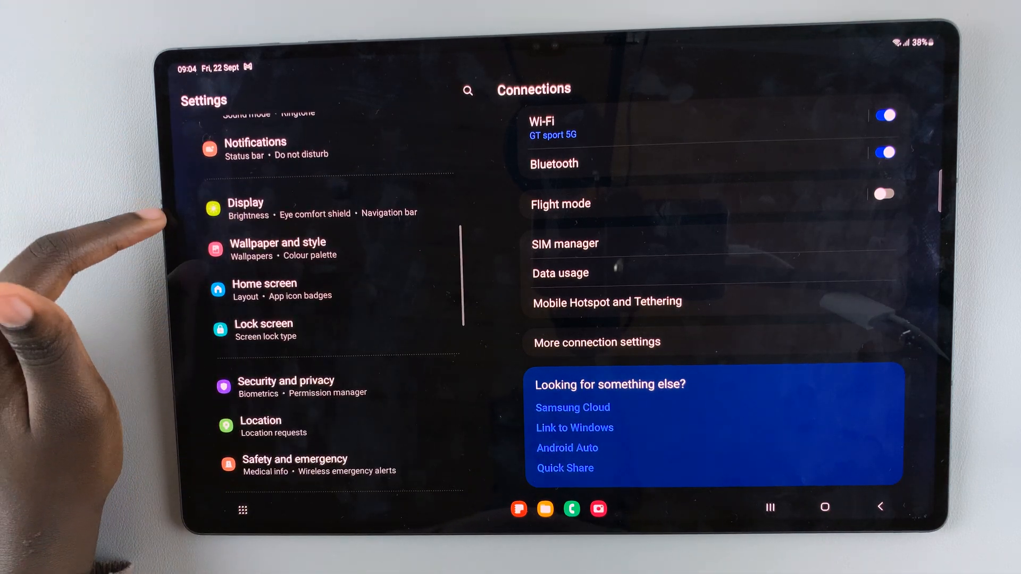
click(246, 206)
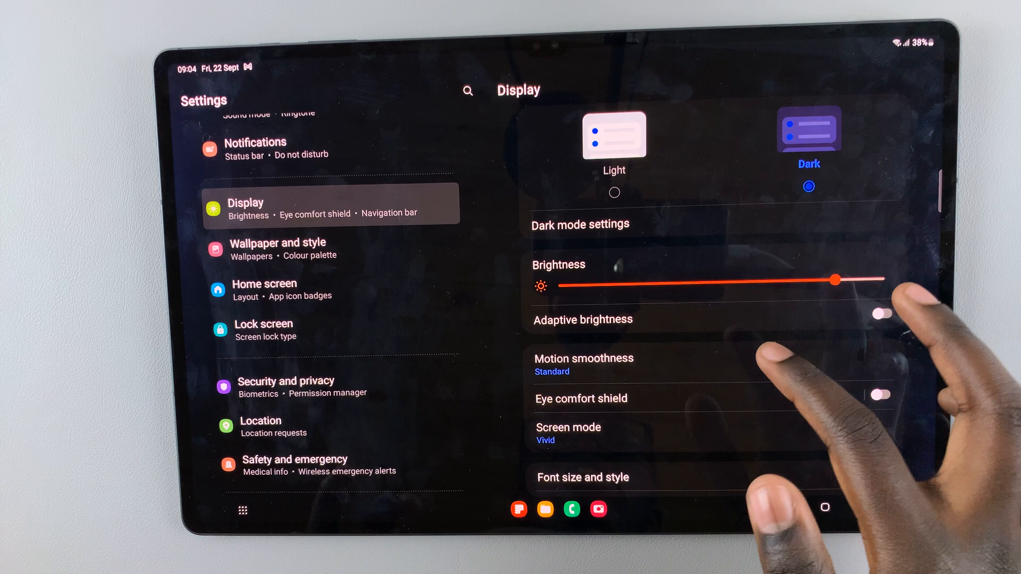
scroll(down, 3)
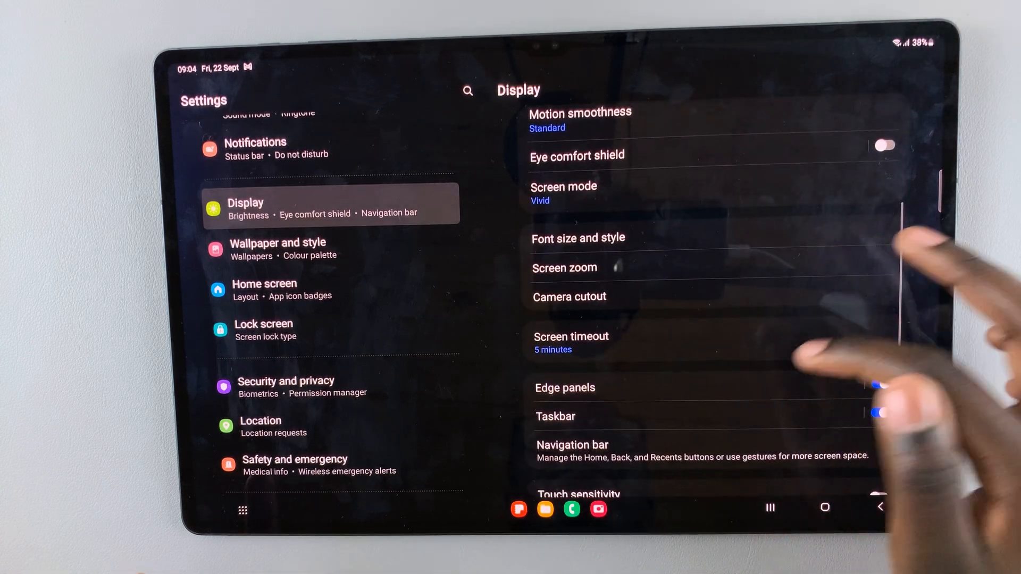
In Font size and style, try the slider at largest and small steps, settling mid-range.
click(576, 238)
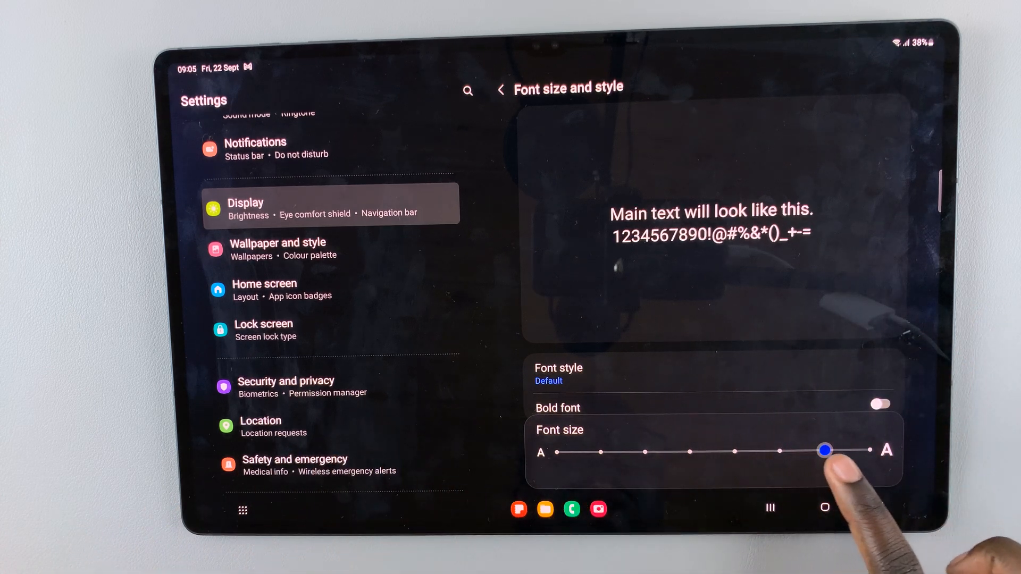
drag(824, 449, 869, 450)
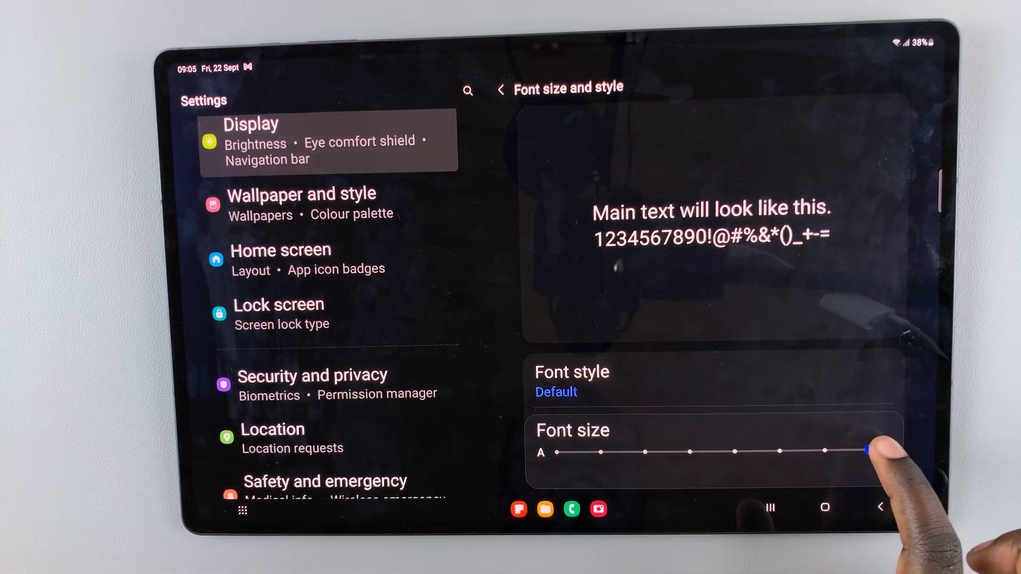
drag(869, 451, 644, 452)
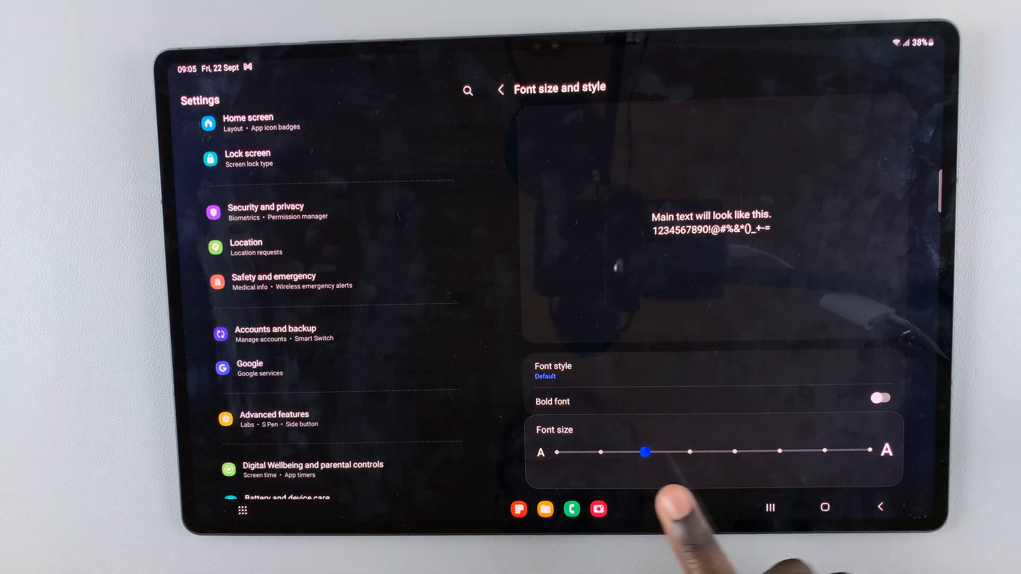
drag(644, 451, 869, 451)
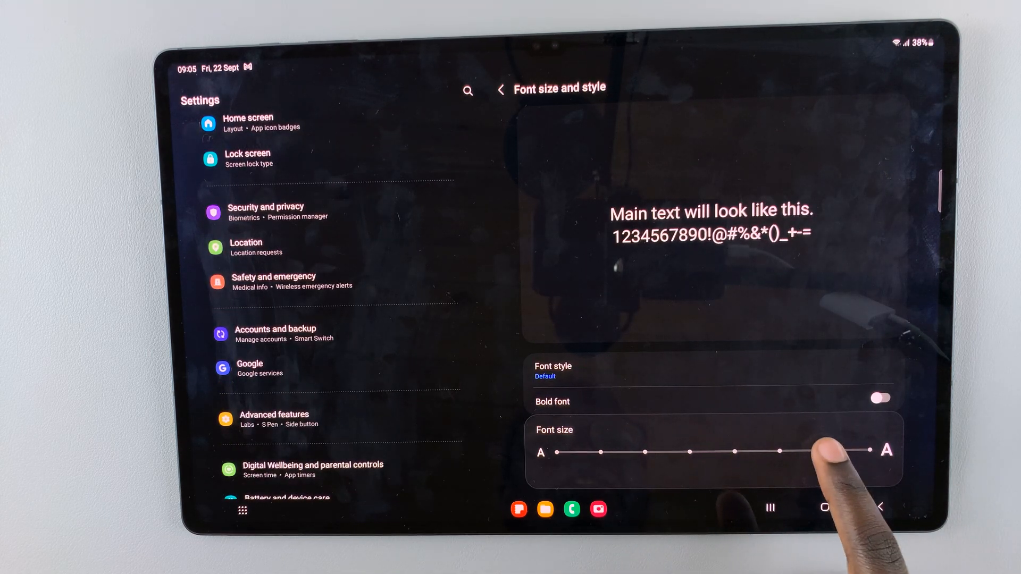
drag(875, 451, 599, 452)
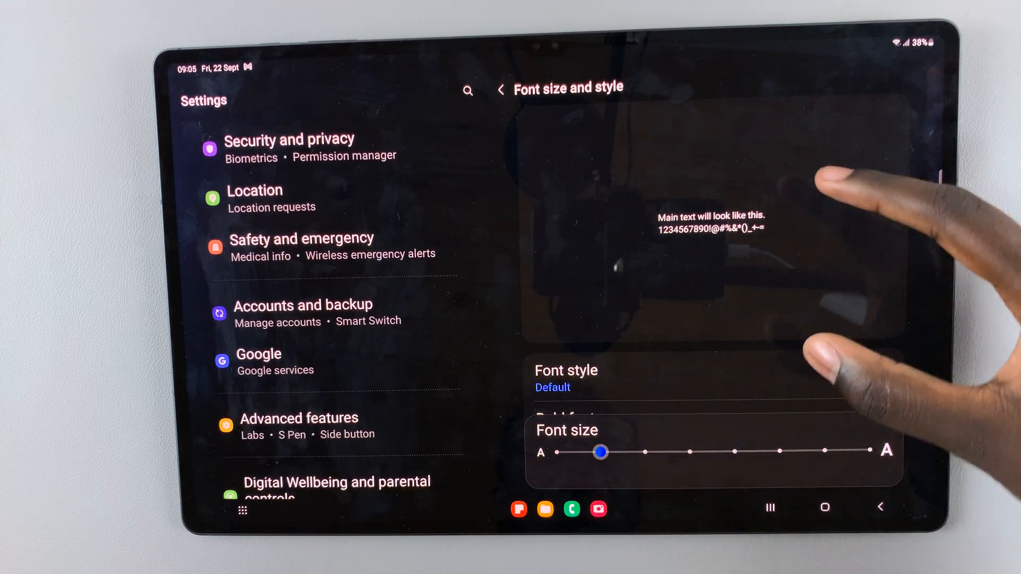
Scroll the font settings page, then return to the home screen.
scroll(down, 3)
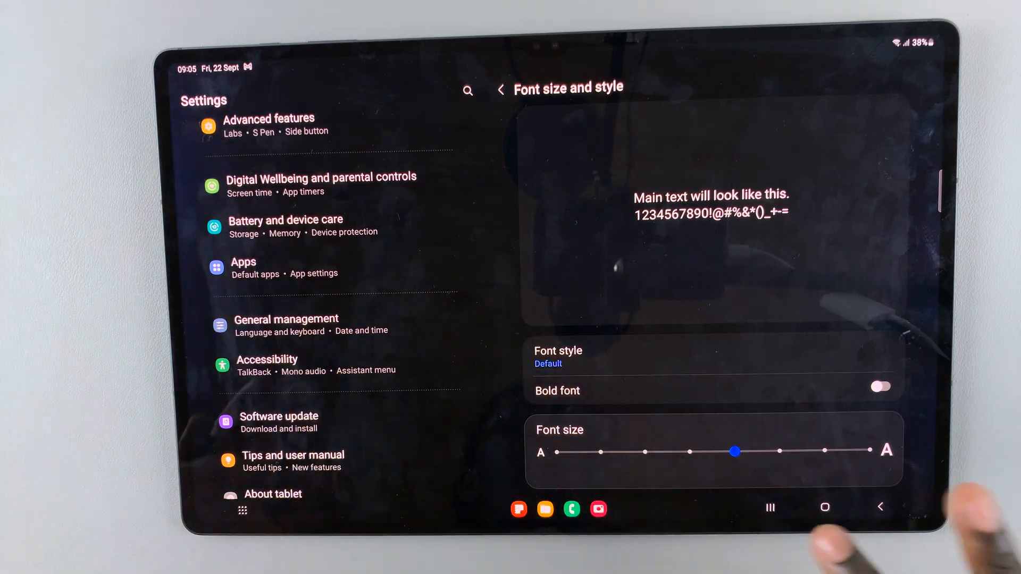
click(824, 507)
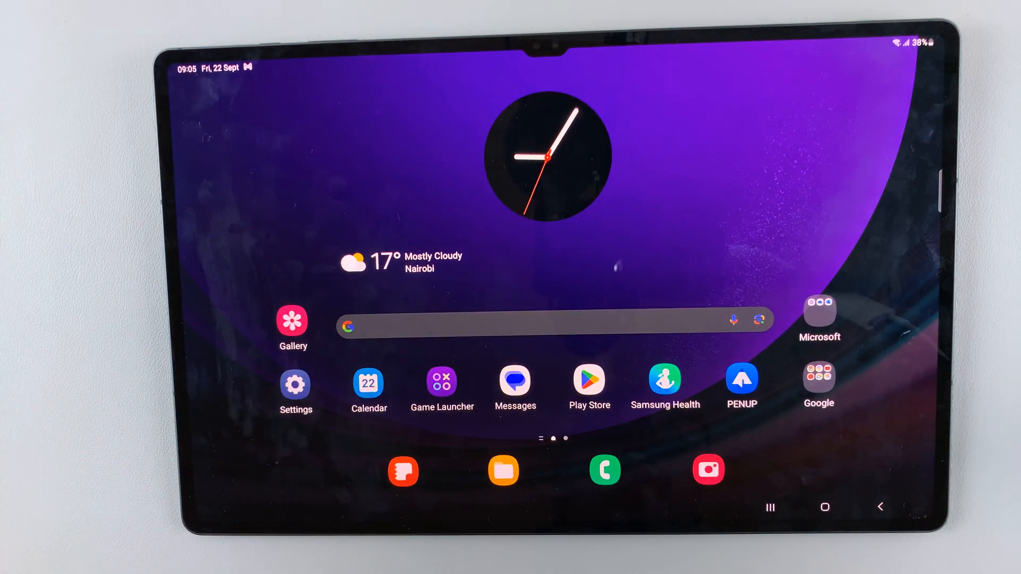